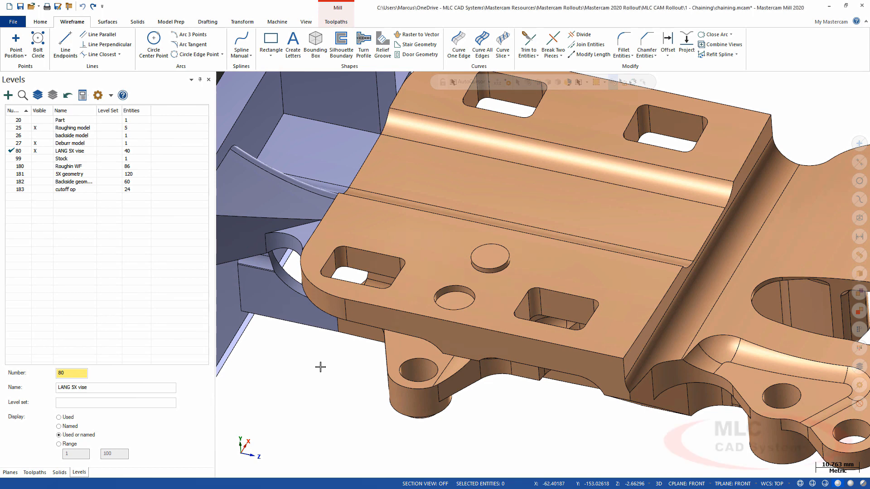
Extract curves from the flat face with Keep loops set to Inside and accept
{"action": "left_click", "coordinate": [482, 45]}
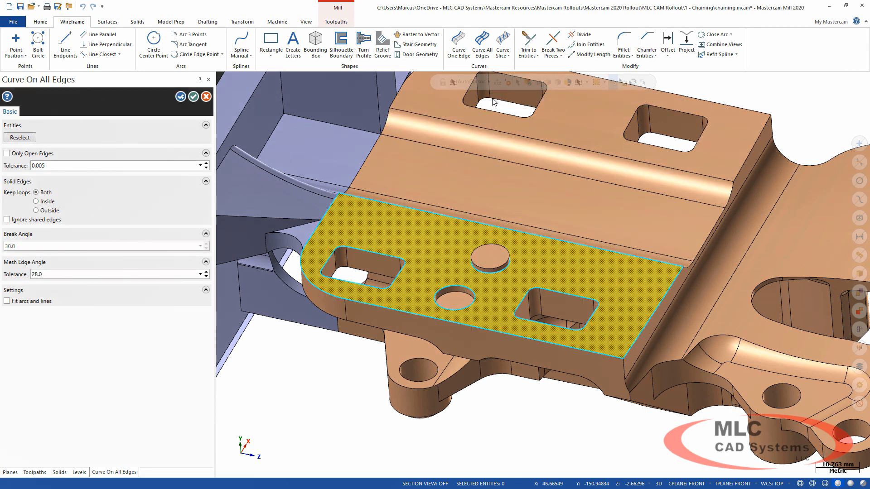
{"action": "mouse_move", "coordinate": [35, 201]}
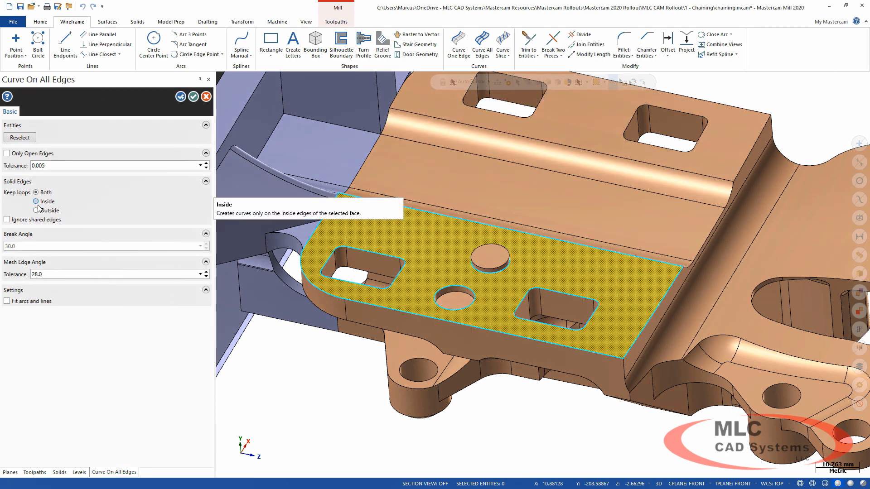
{"action": "left_click", "coordinate": [35, 210]}
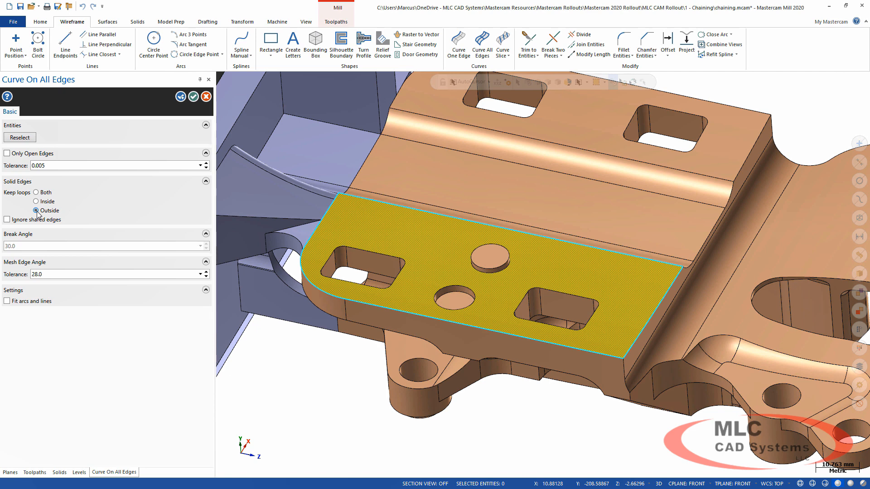
{"action": "left_click", "coordinate": [36, 201]}
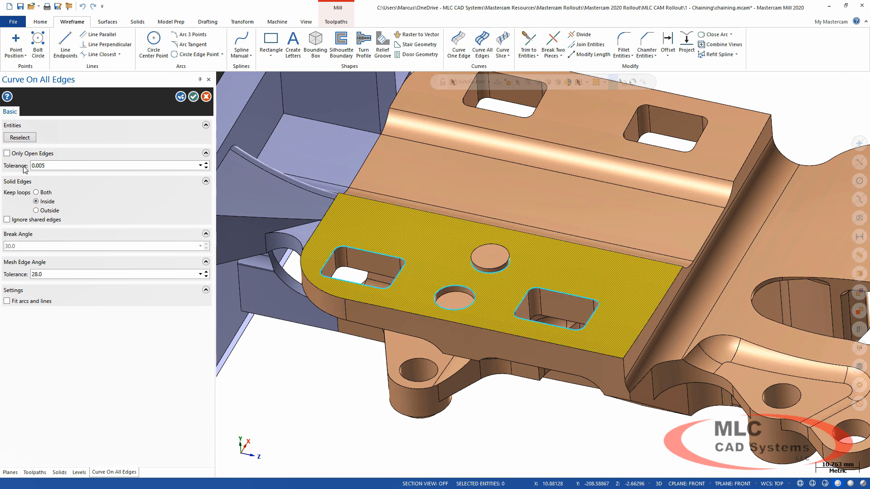
{"action": "left_click", "coordinate": [180, 96]}
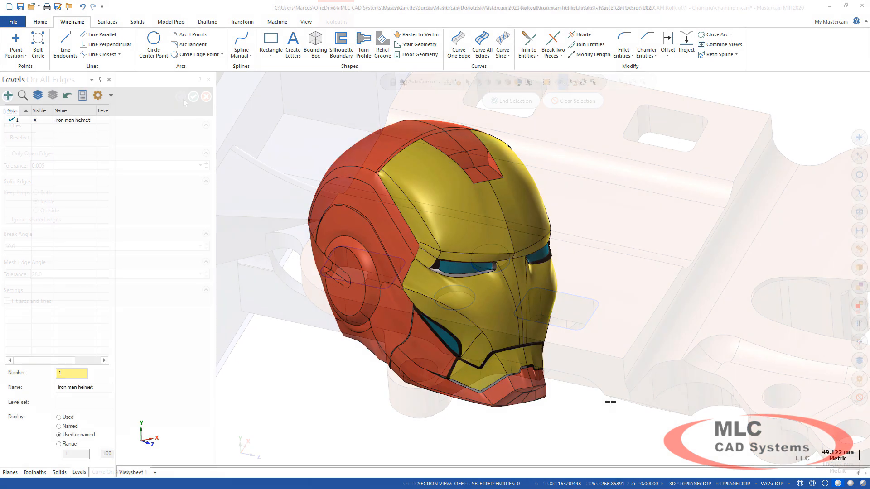
Add flowline curves to the helmet cheek face following the surface patch boundaries
{"action": "left_click", "coordinate": [502, 45]}
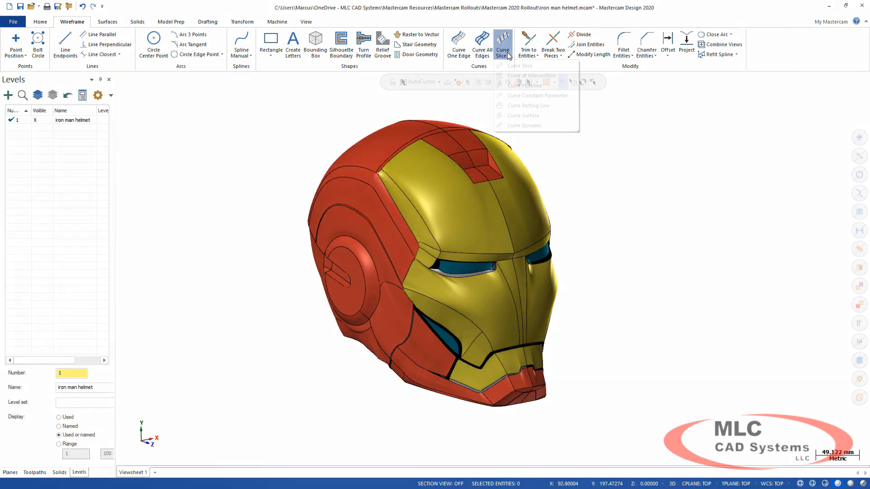
{"action": "left_click", "coordinate": [523, 85]}
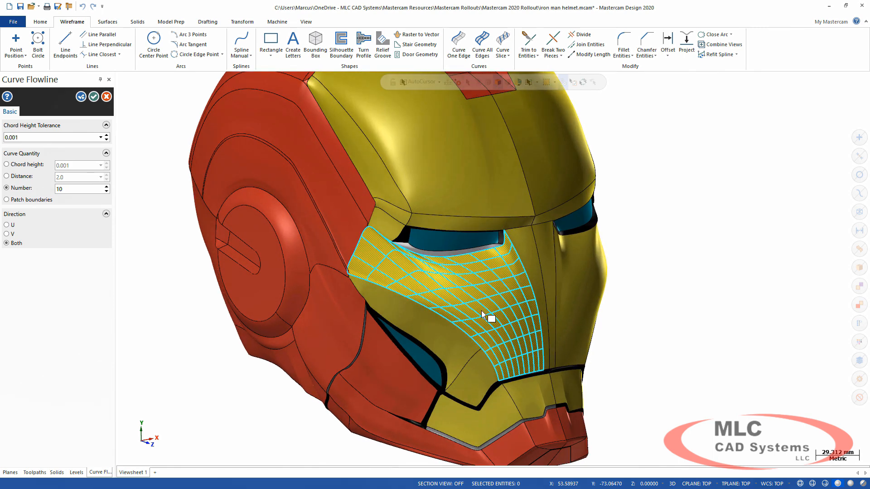
{"action": "mouse_move", "coordinate": [360, 276]}
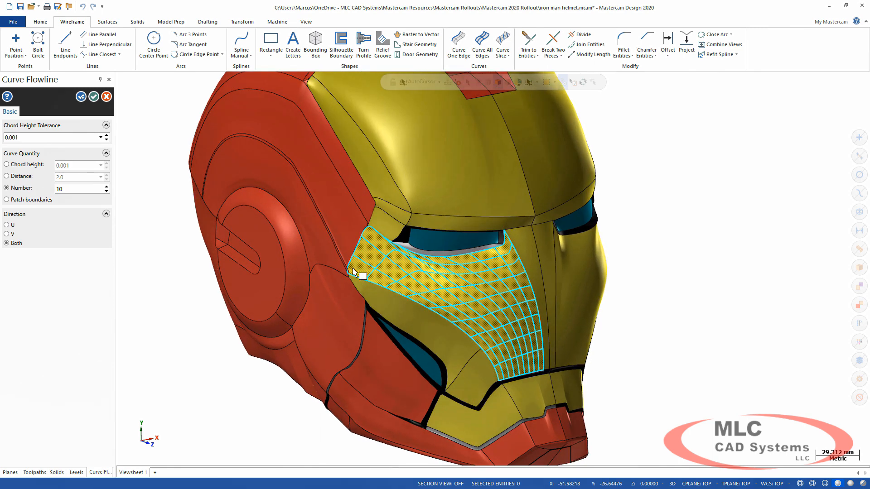
{"action": "mouse_move", "coordinate": [511, 308]}
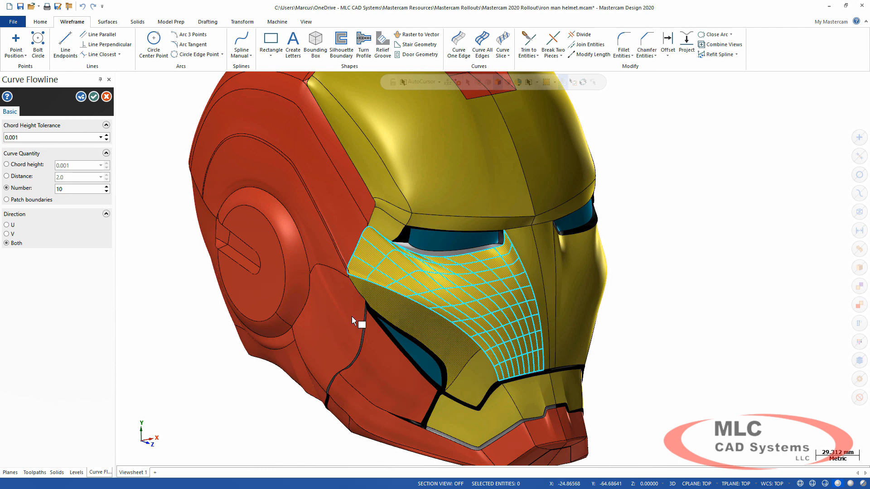
{"action": "left_click", "coordinate": [344, 330]}
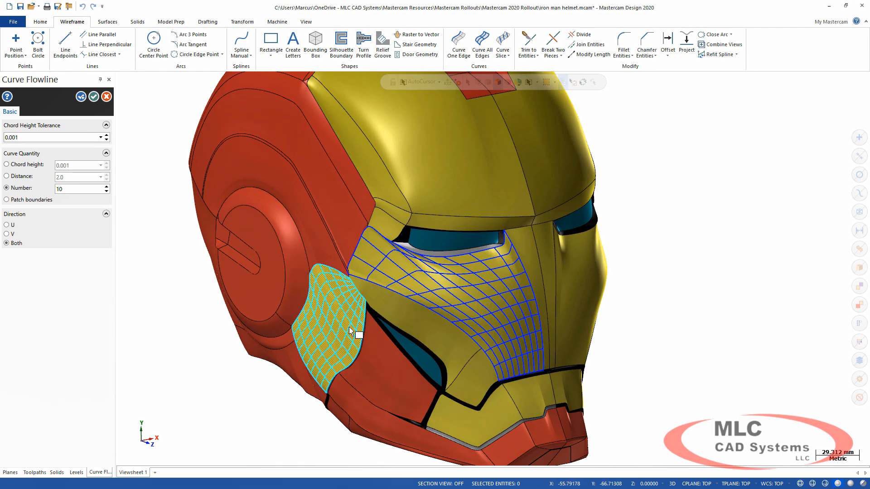
{"action": "mouse_move", "coordinate": [697, 351]}
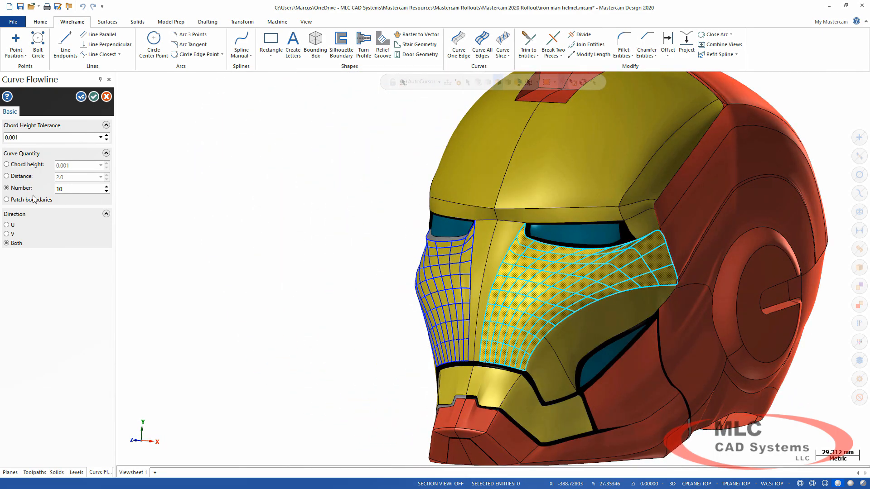
{"action": "left_click", "coordinate": [6, 199]}
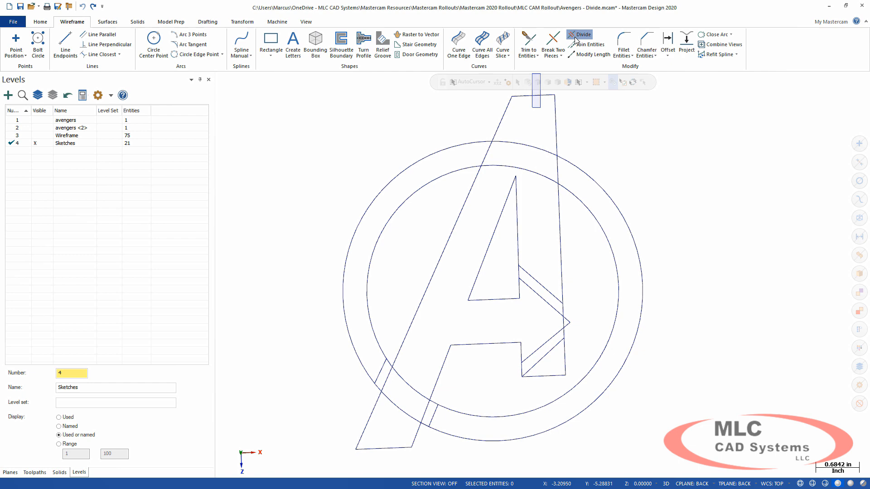
Trim away the line pieces crossing between the logo's arrow shapes with Divide
{"action": "left_click", "coordinate": [581, 34]}
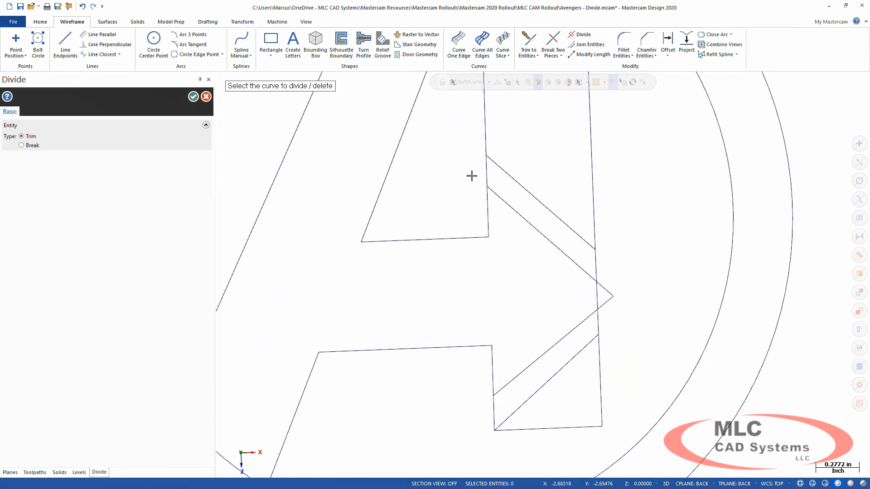
{"action": "left_click", "coordinate": [621, 308]}
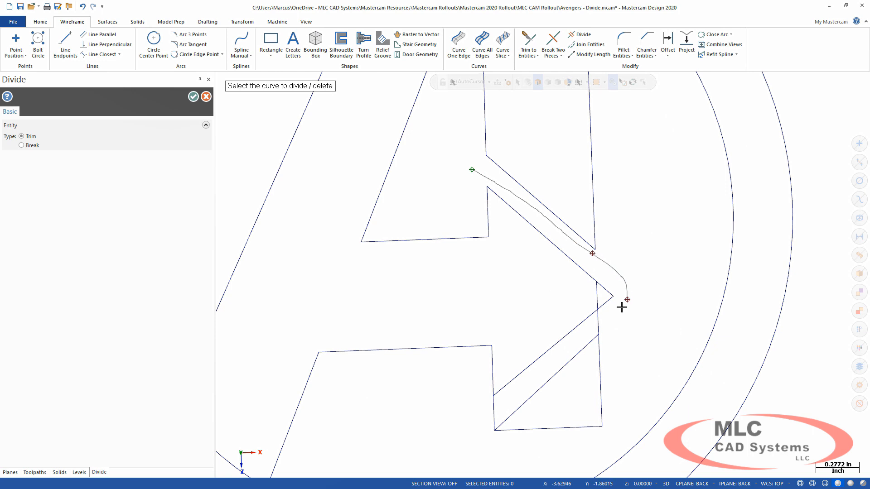
{"action": "left_click", "coordinate": [592, 254]}
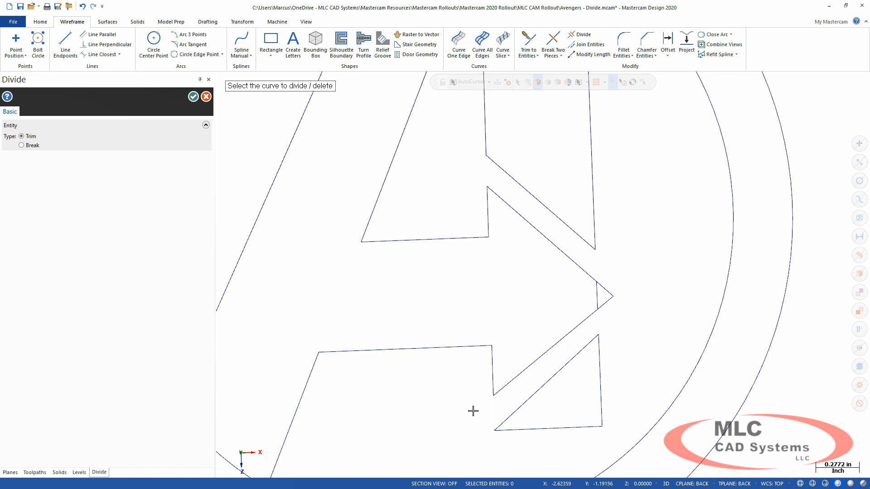
{"action": "mouse_move", "coordinate": [536, 310]}
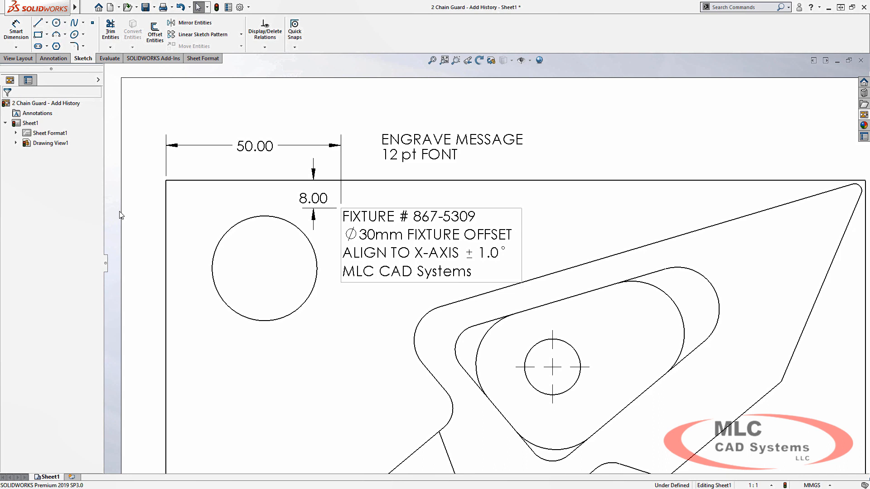
Open the ENGRAVE MESSAGE note on the chain guard drawing for text editing
{"action": "left_click", "coordinate": [430, 244]}
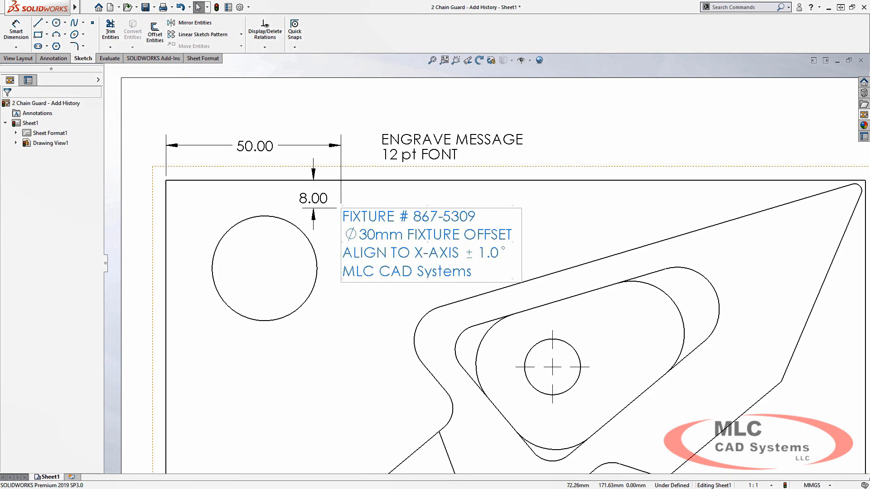
{"action": "double_click", "coordinate": [427, 244]}
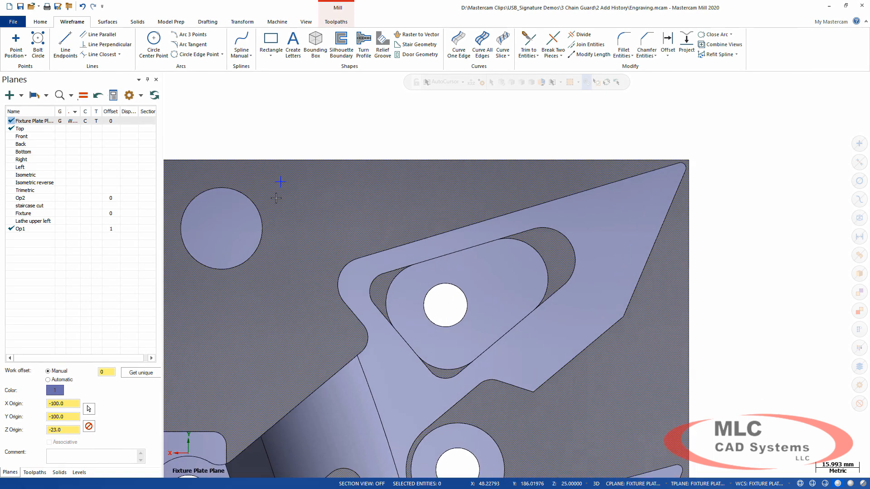
Enter the 'FIXTURE # 867-5309' message as letters and replace <MOD-DIAM> with a Ø symbol
{"action": "left_click", "coordinate": [293, 44]}
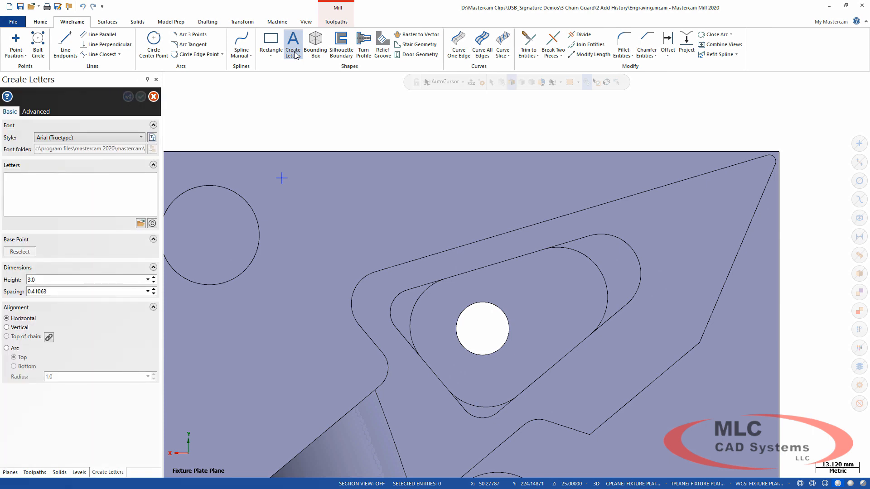
{"action": "left_click", "coordinate": [79, 194]}
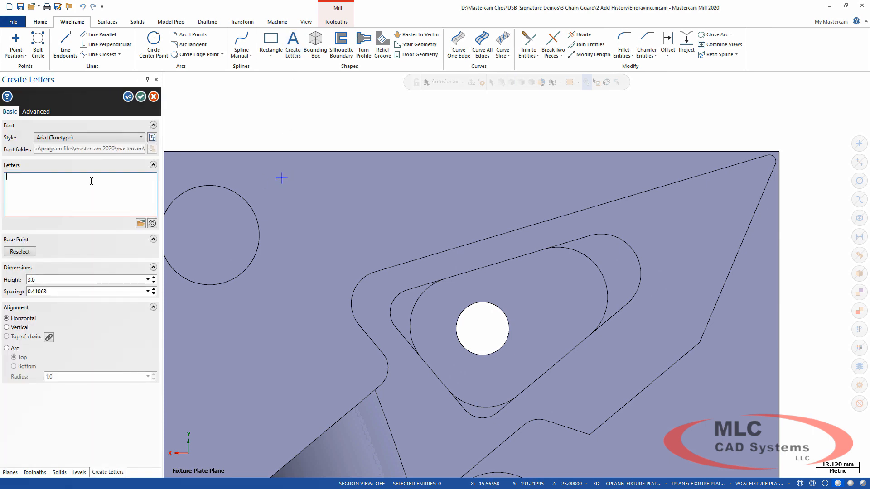
{"action": "type", "text": "FIXTURE # 867-5309"}
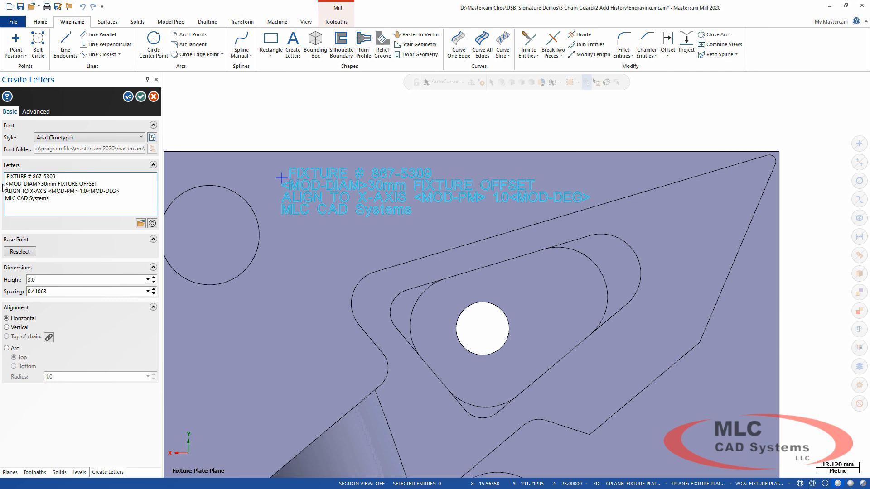
{"action": "double_click", "coordinate": [22, 184]}
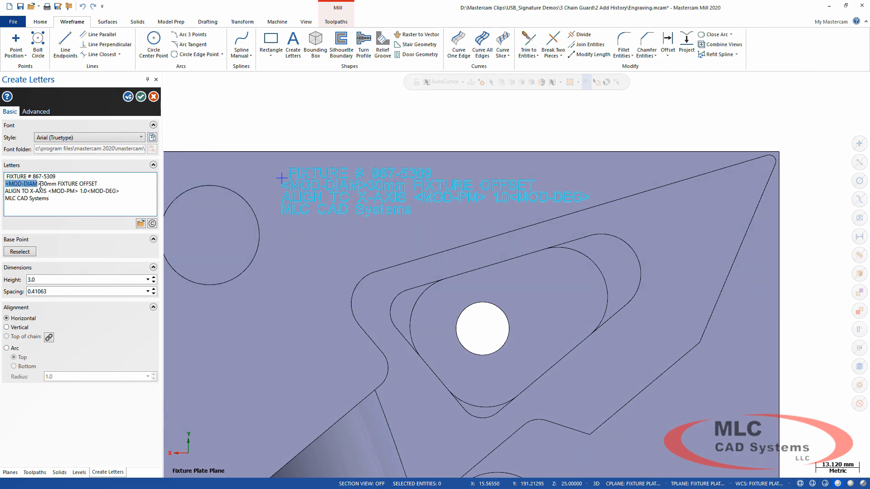
{"action": "left_click", "coordinate": [152, 223]}
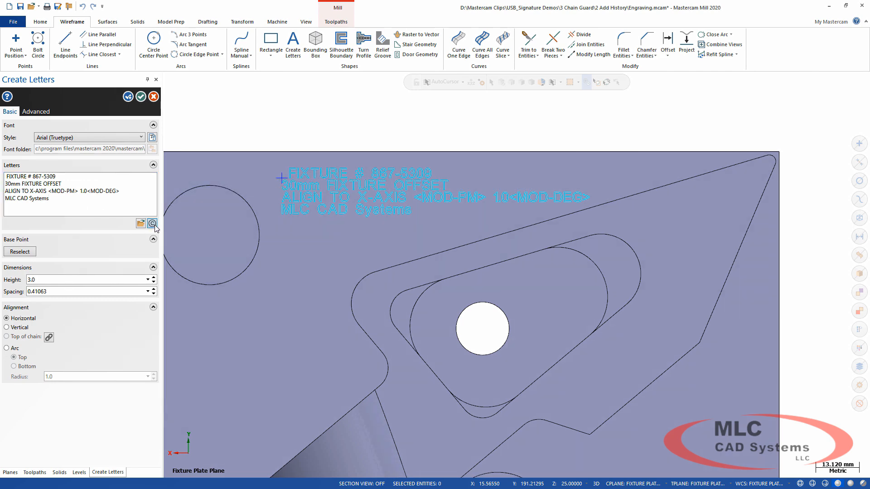
{"action": "left_click", "coordinate": [152, 224]}
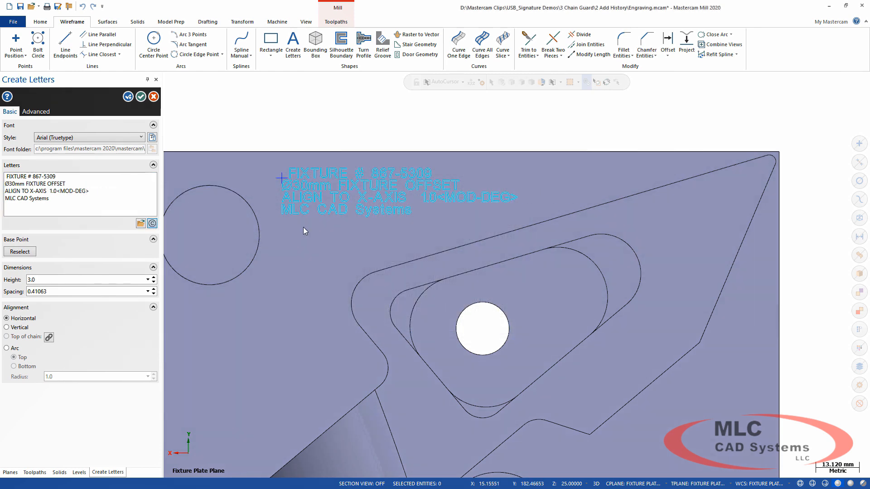
{"action": "left_click", "coordinate": [152, 224]}
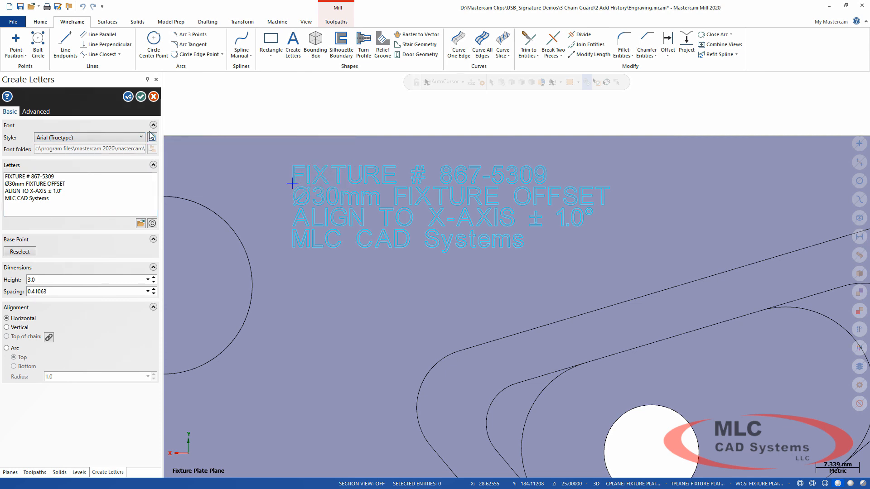
Preview the letters in Drafting (Stick), Mastercam (Box) and (Block) fonts, dismissing the warning
{"action": "left_click", "coordinate": [141, 137]}
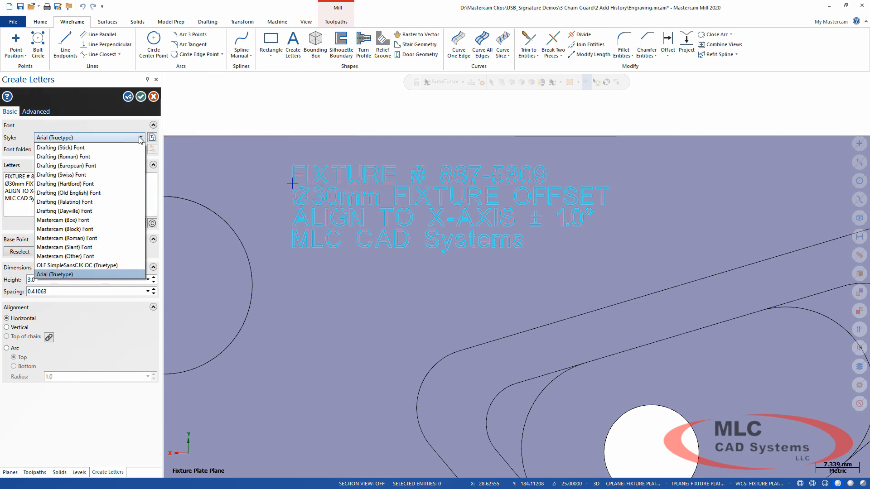
{"action": "left_click", "coordinate": [61, 147]}
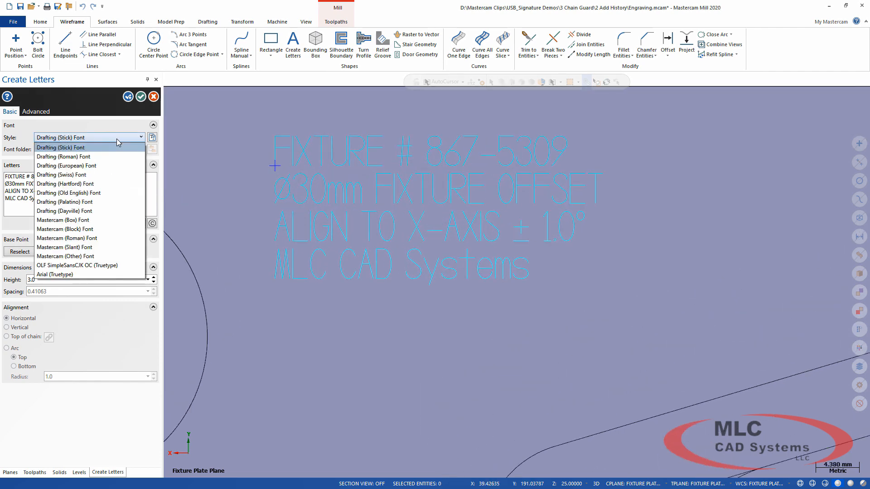
{"action": "left_click", "coordinate": [66, 220]}
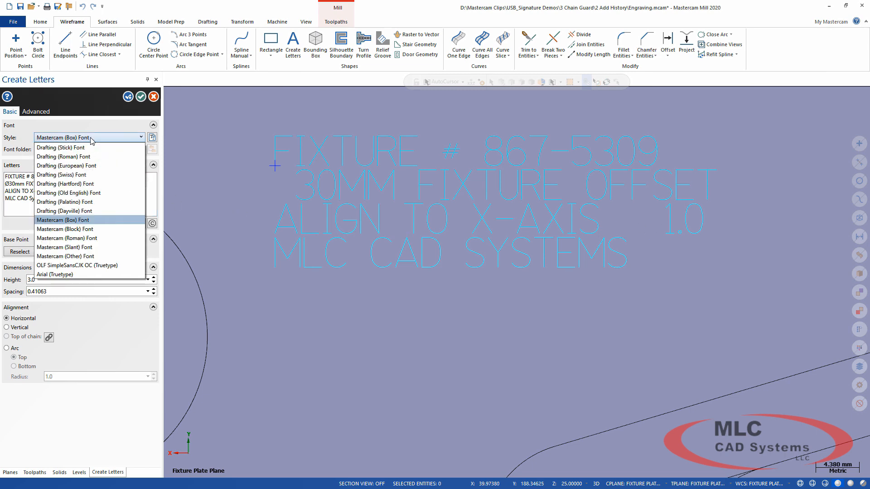
{"action": "left_click", "coordinate": [65, 229]}
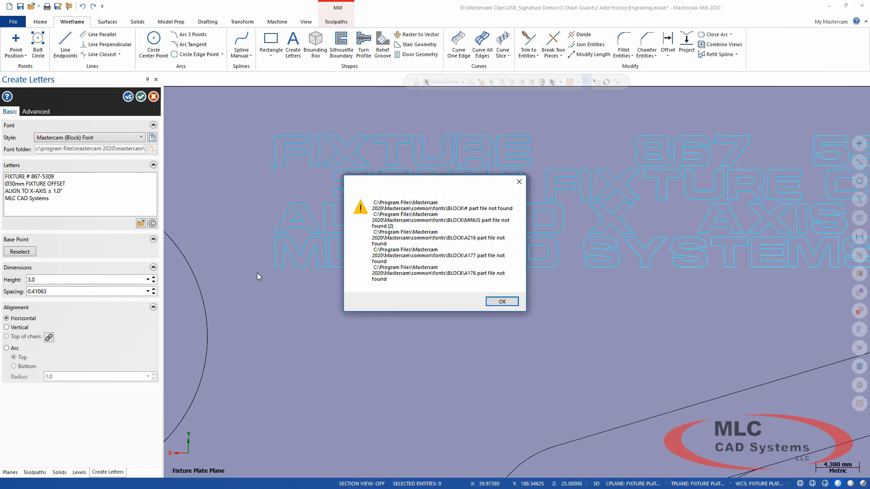
{"action": "left_click", "coordinate": [502, 301]}
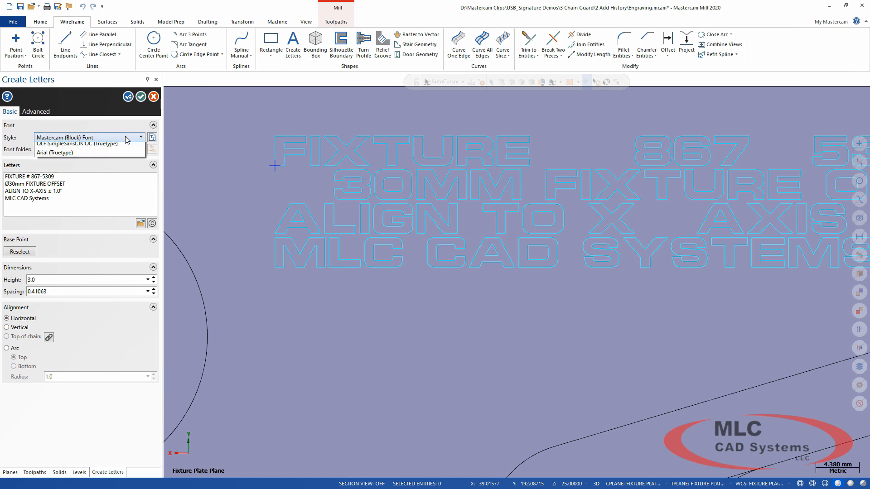
Apply the OLF SimpleSansCJK OC TrueType font to the engraving letters
{"action": "left_click", "coordinate": [142, 137]}
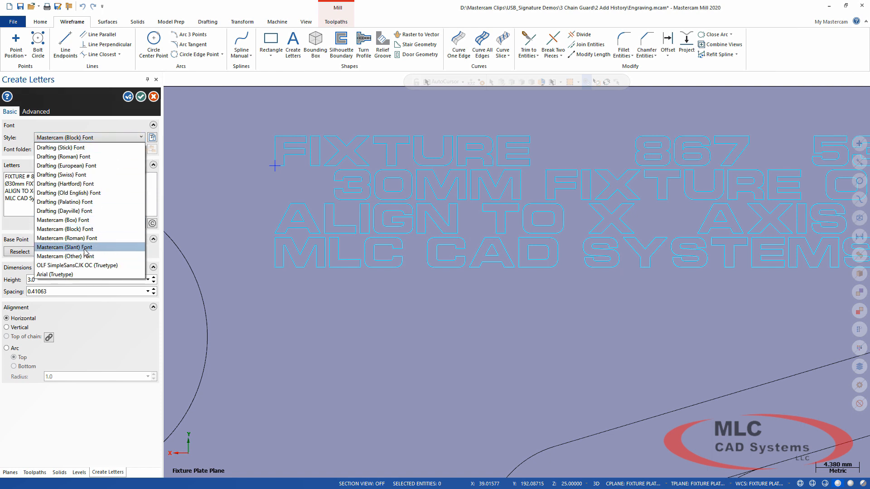
{"action": "mouse_move", "coordinate": [89, 266]}
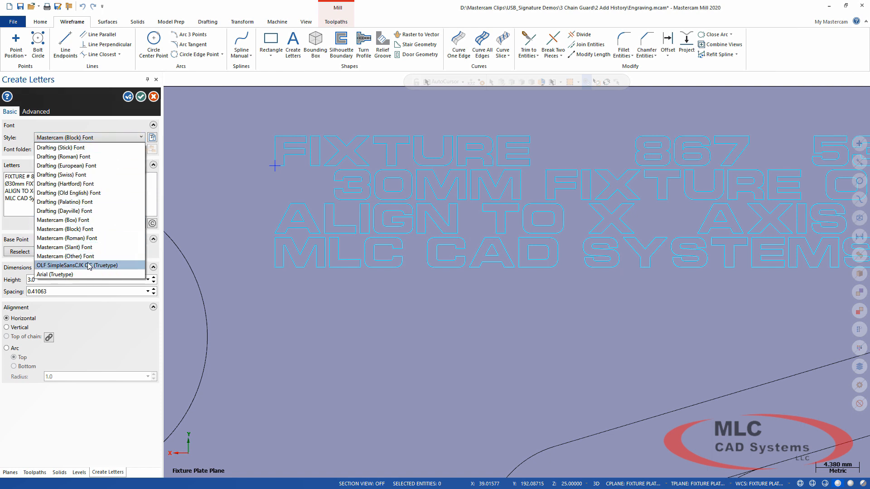
{"action": "left_click", "coordinate": [75, 266]}
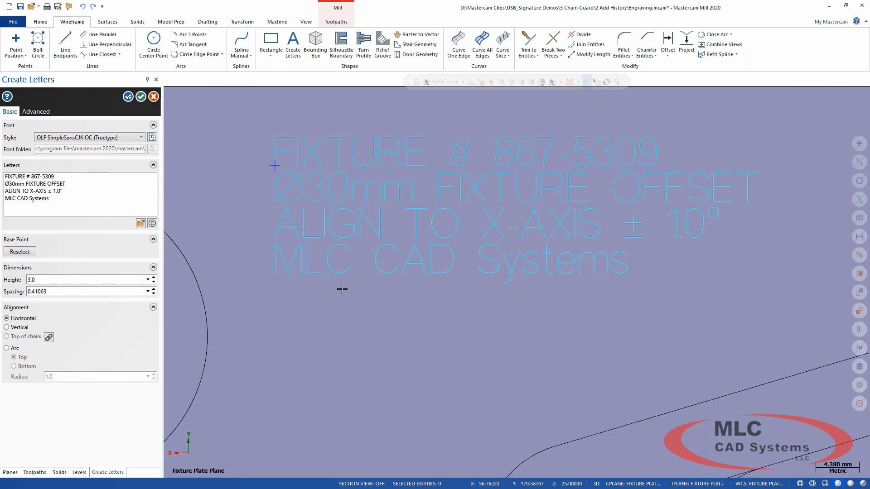